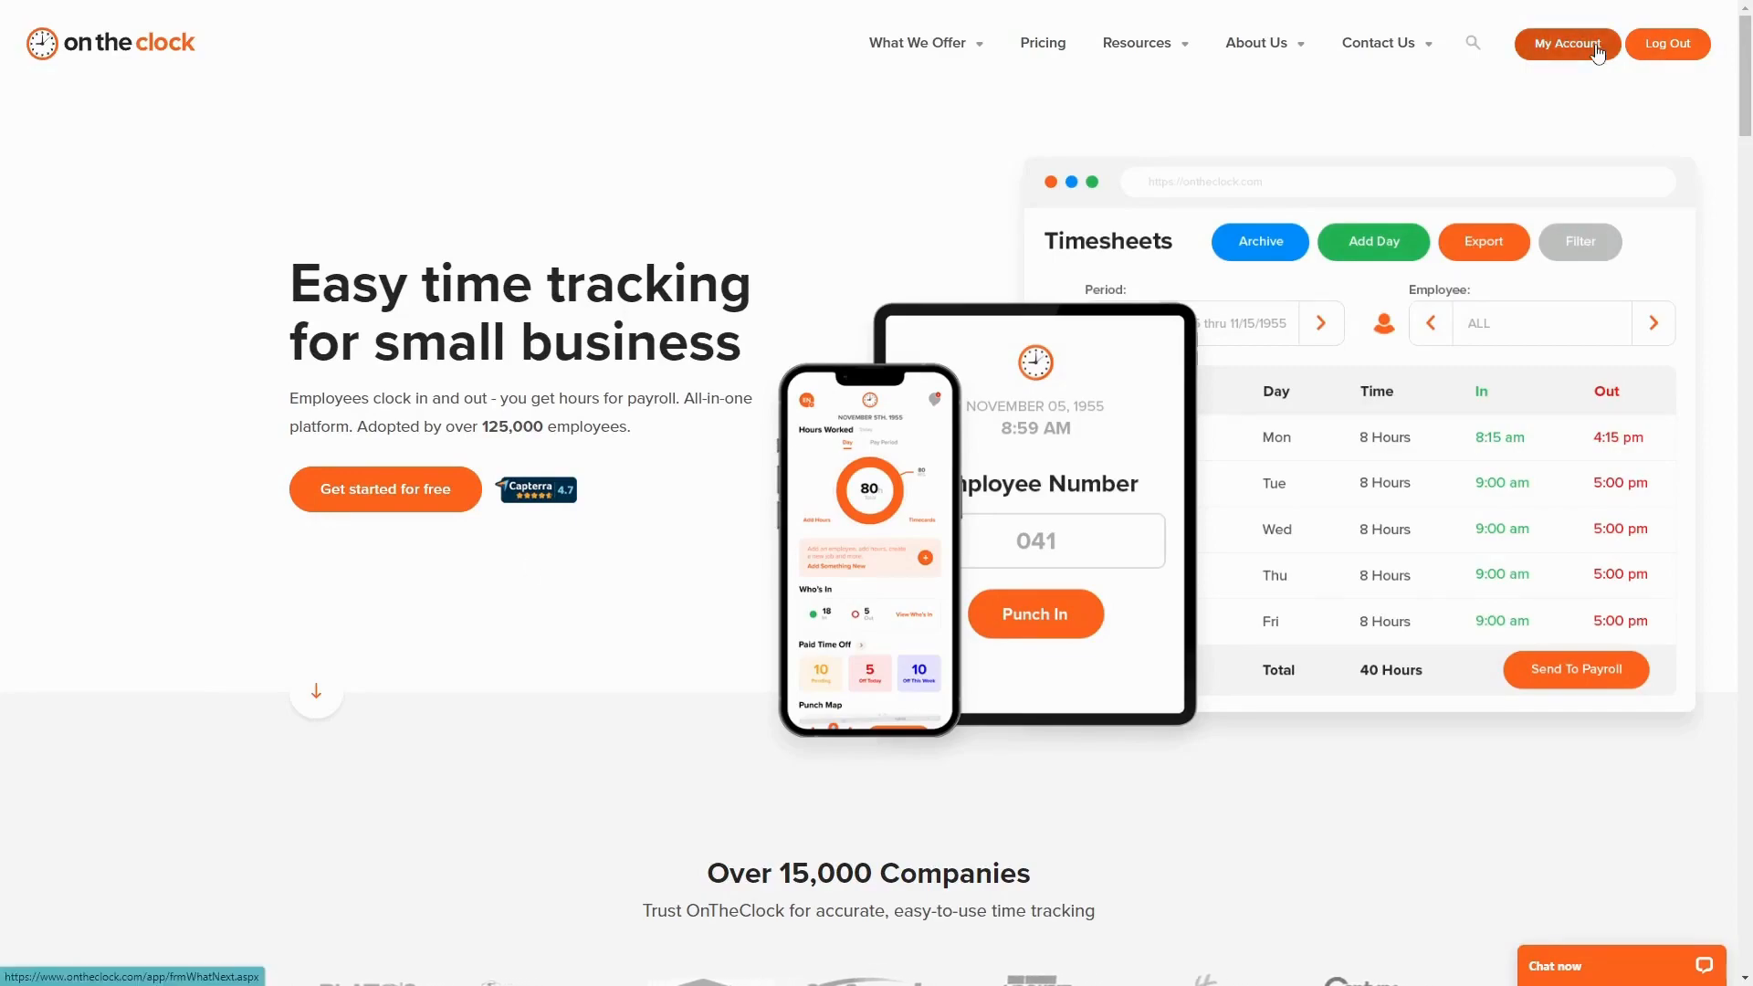
Step: Enter My Account and expand the Employees menu to show the quick employee list
click(1563, 44)
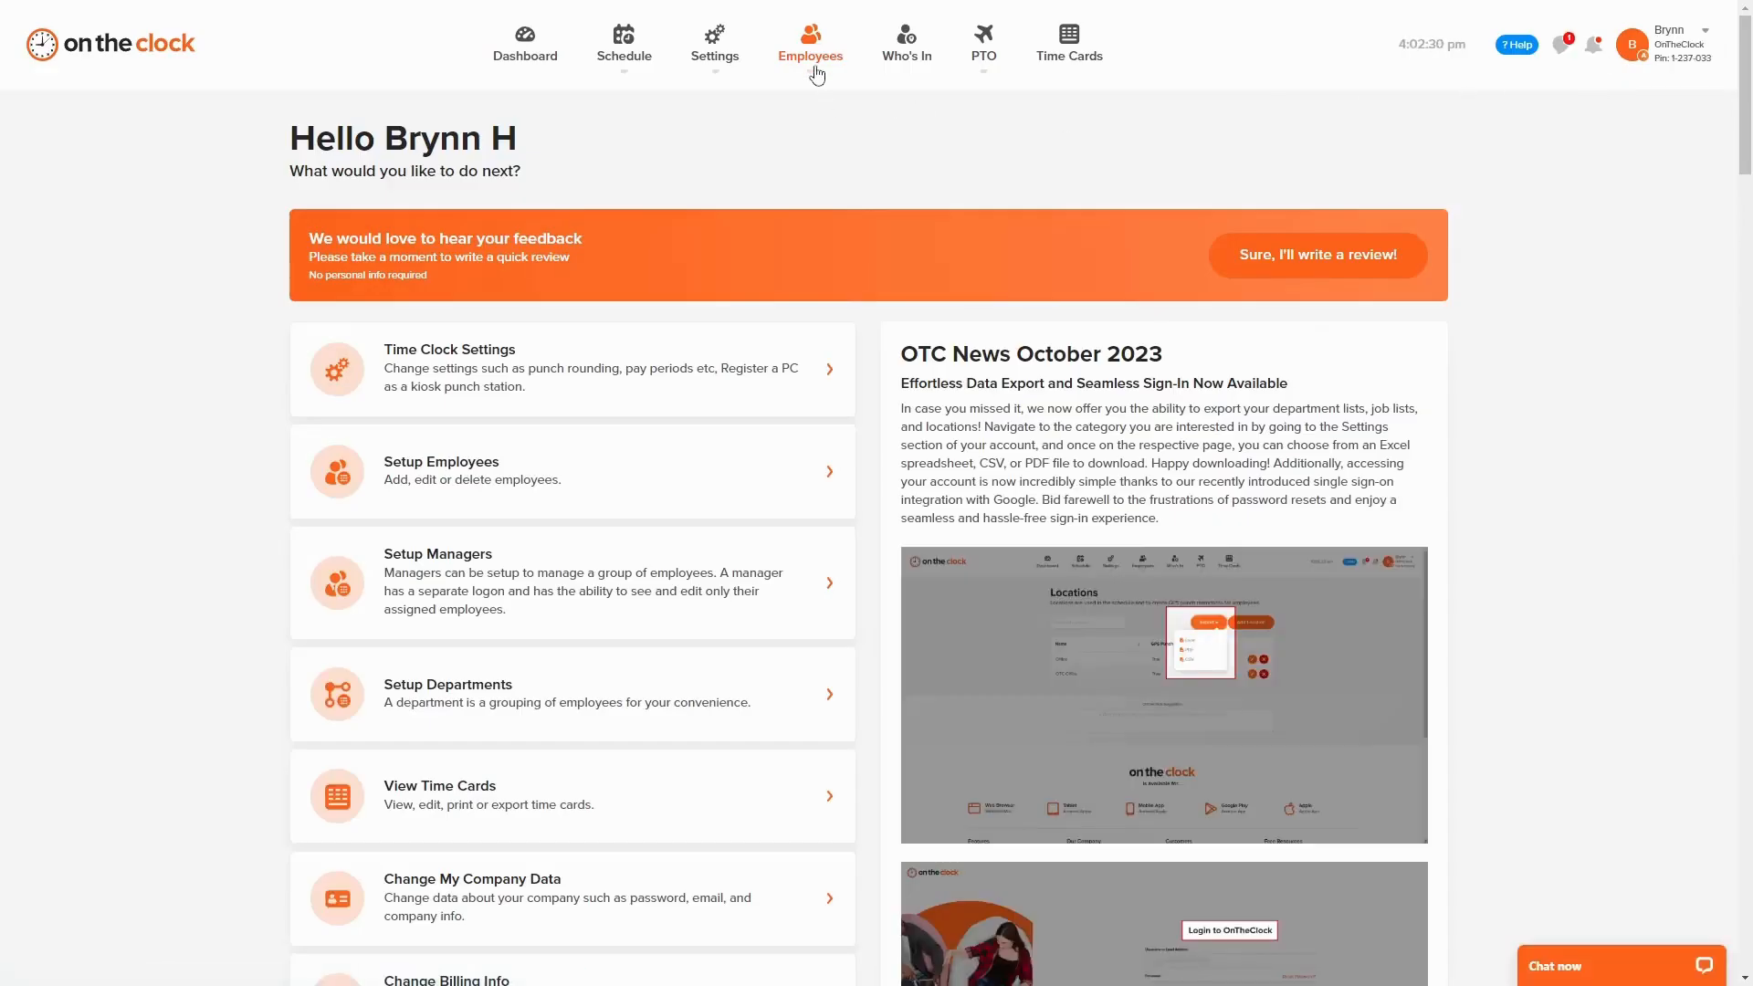
click(810, 45)
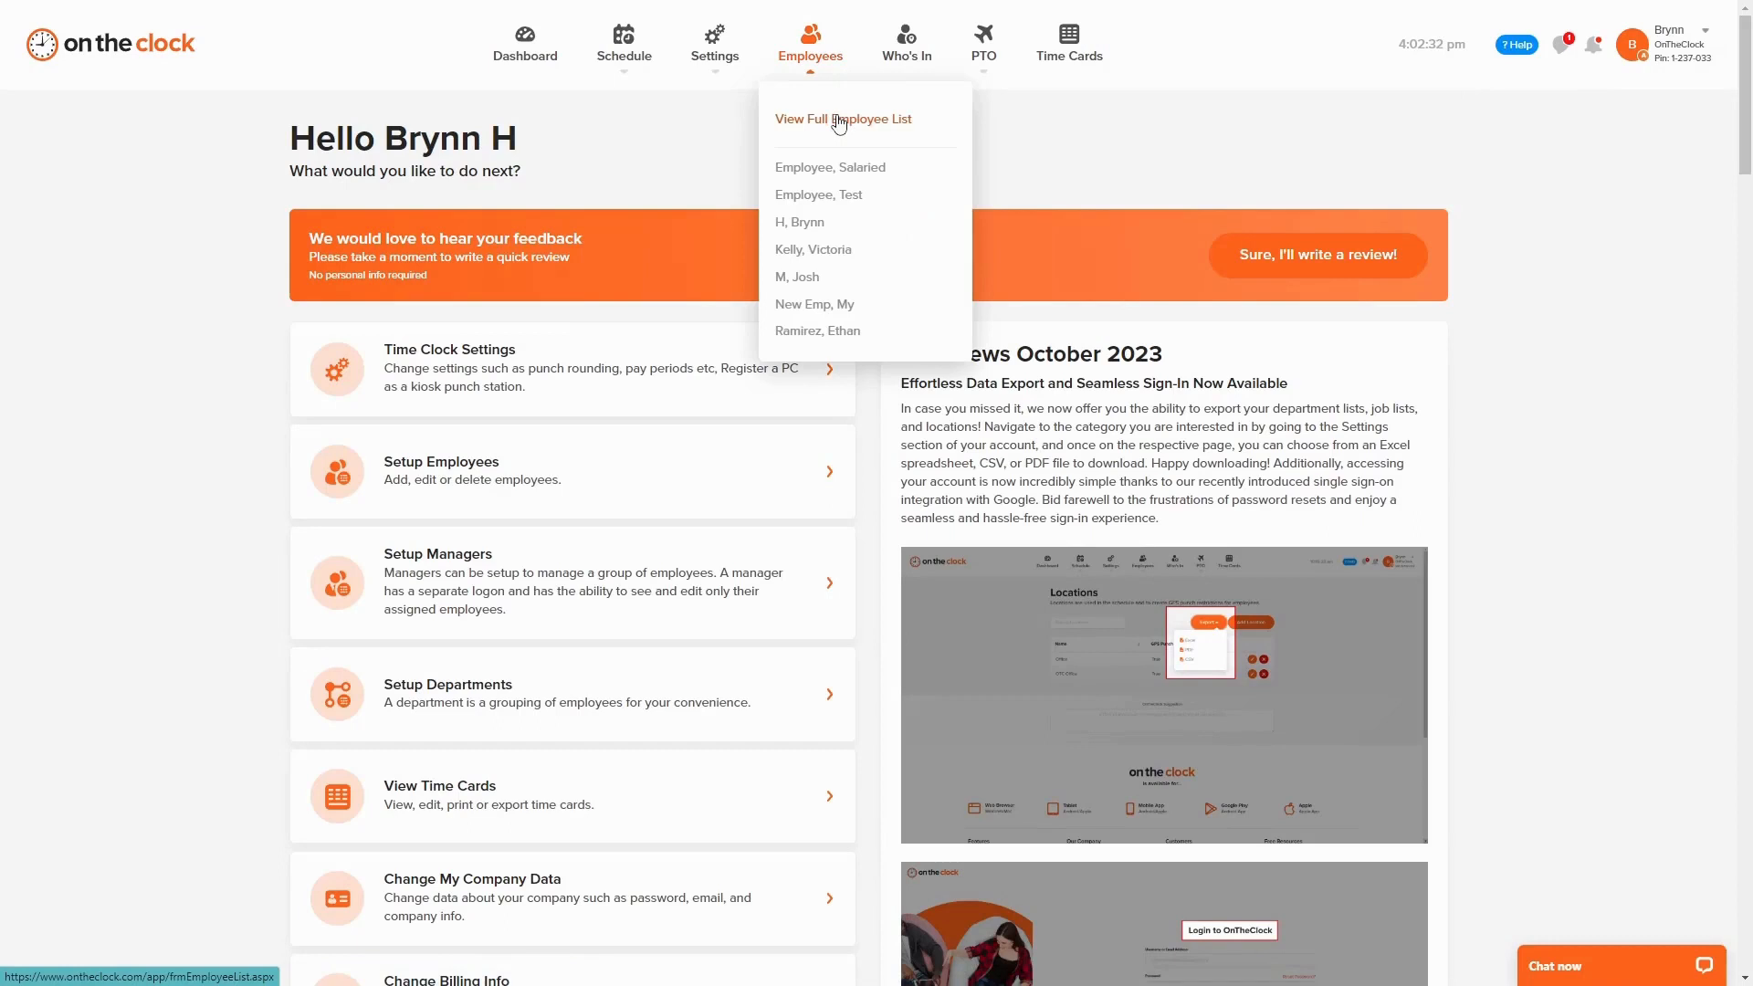
Step: Show the complete Employees page with all seven employees and their details
click(842, 120)
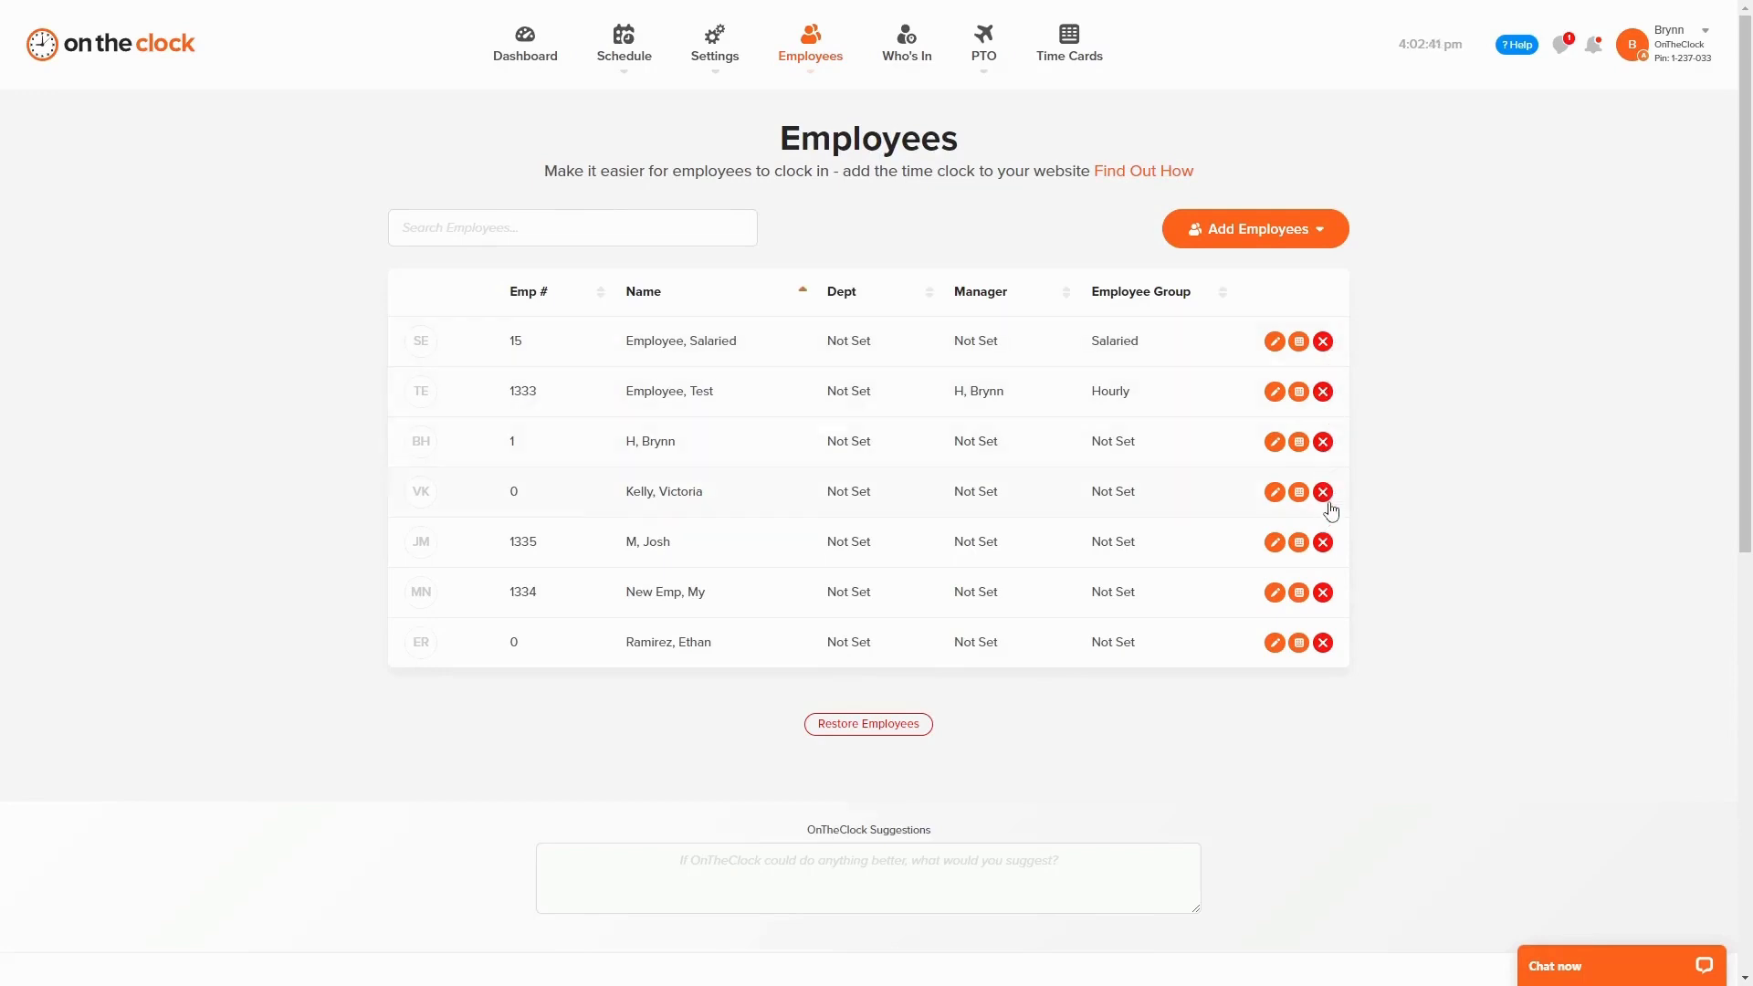
click(1322, 440)
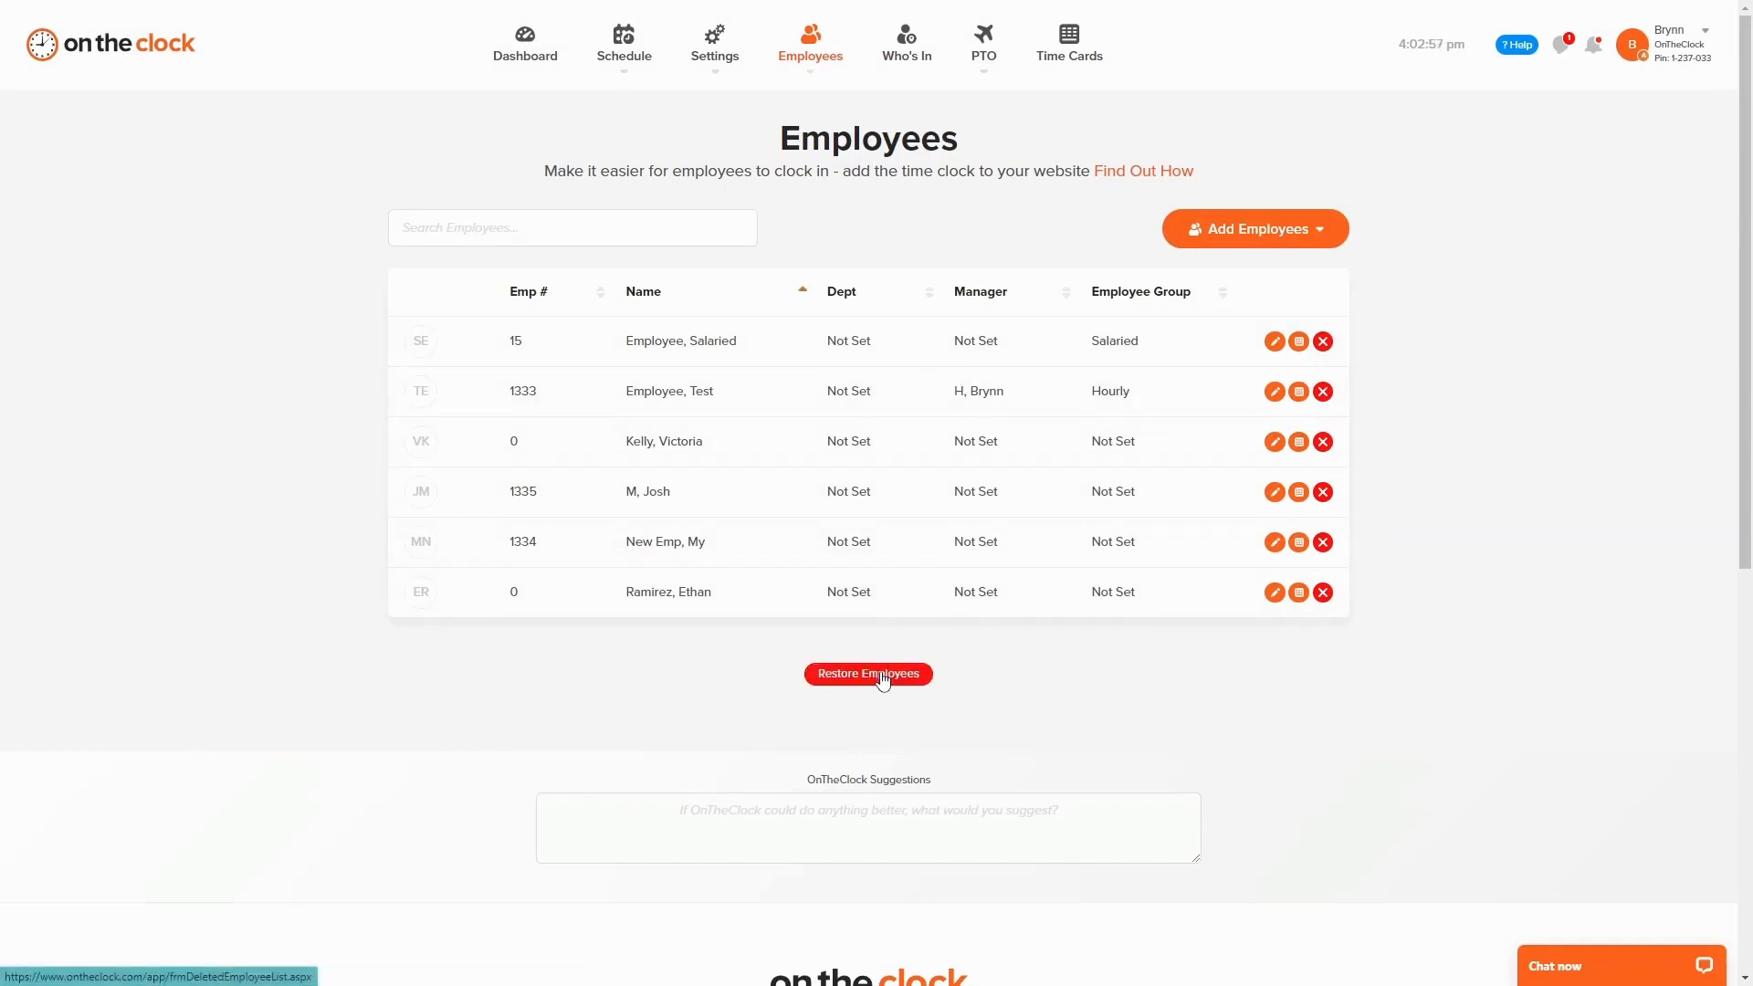
click(868, 673)
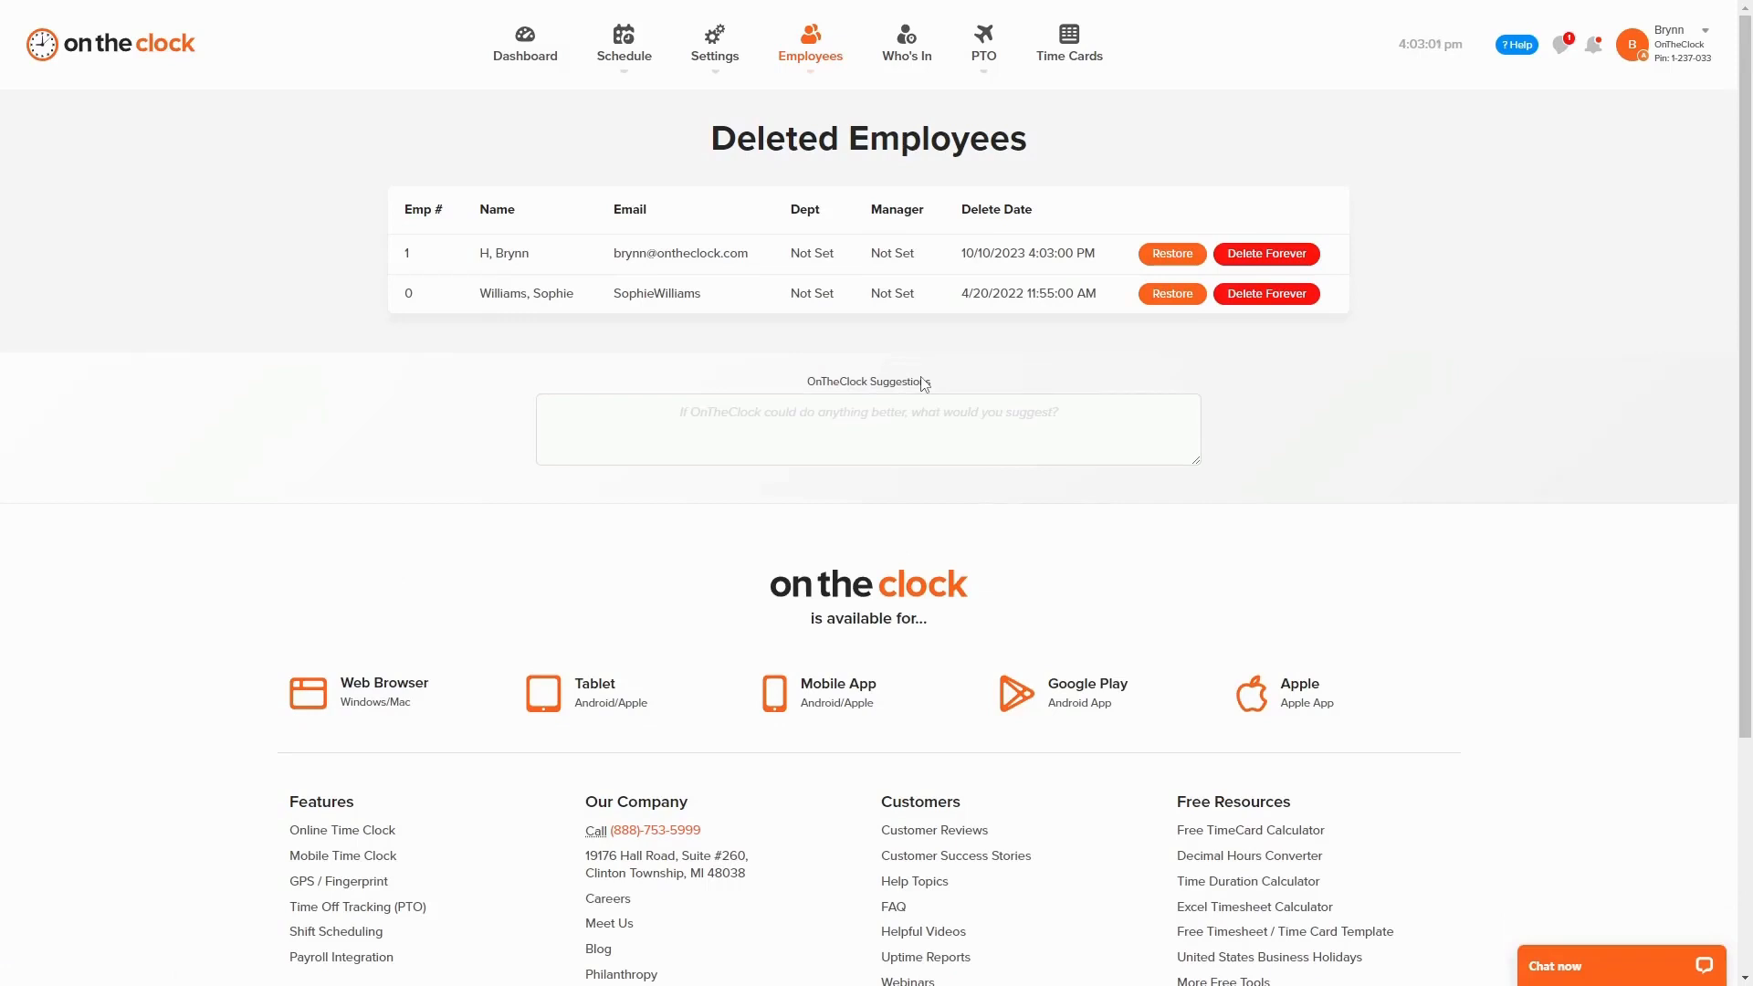
mouse_move(1285, 618)
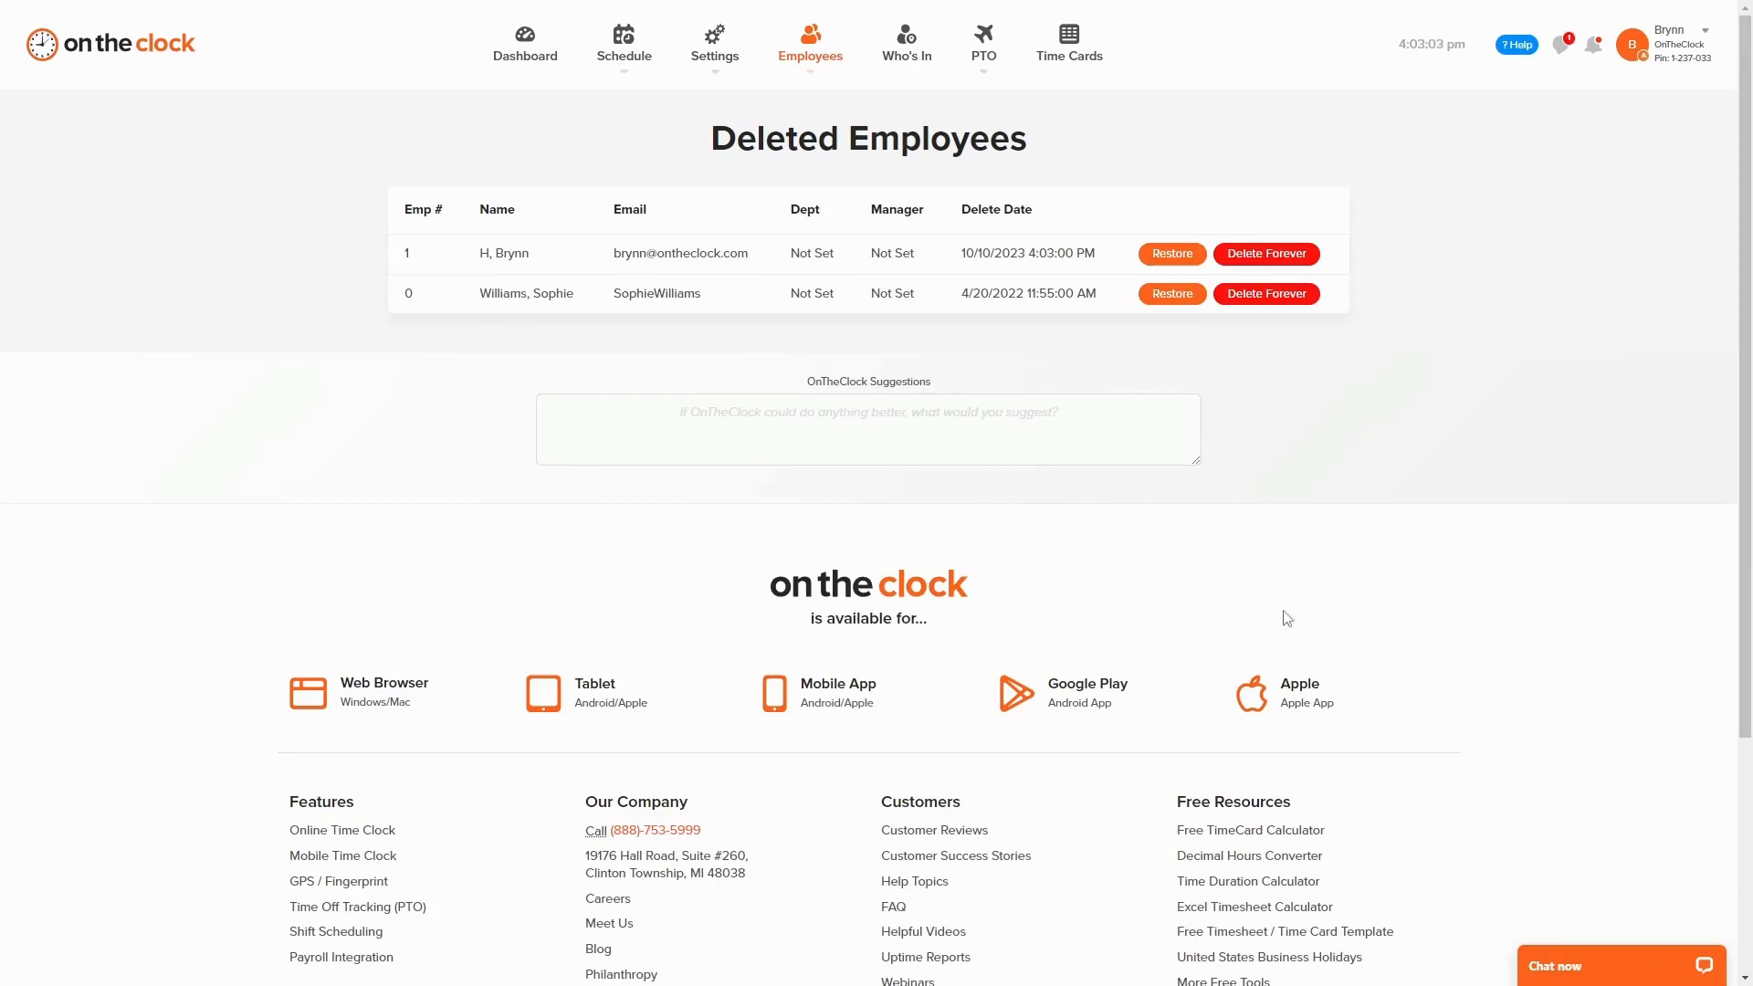